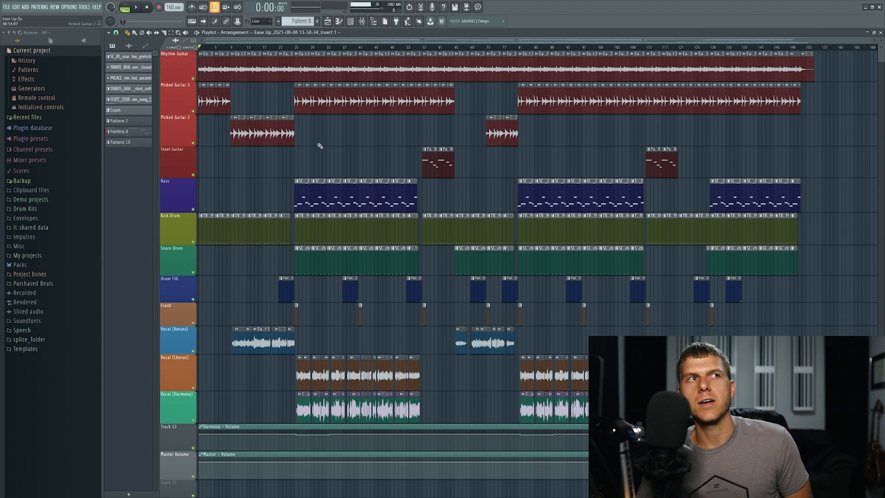
# Start exporting the song as a WAV file named 'fl studio vid' on the Desktop.
pyautogui.click(6, 6)
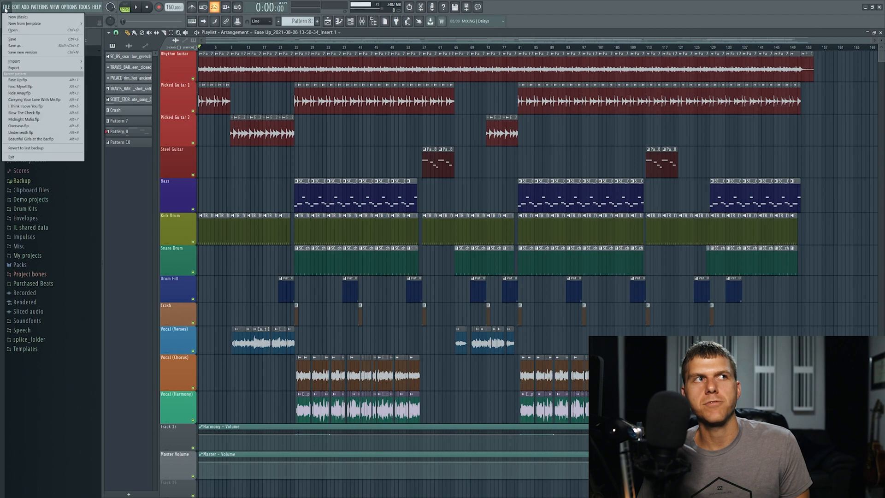
pyautogui.click(13, 68)
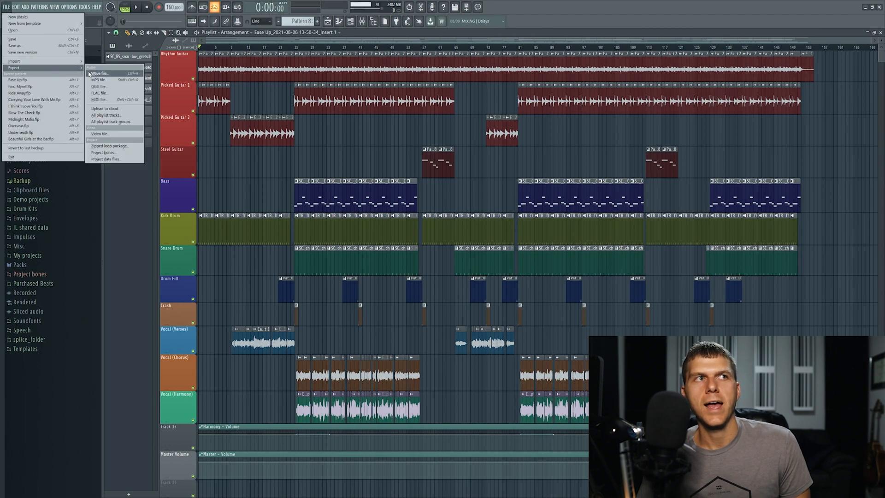
pyautogui.moveTo(99, 86)
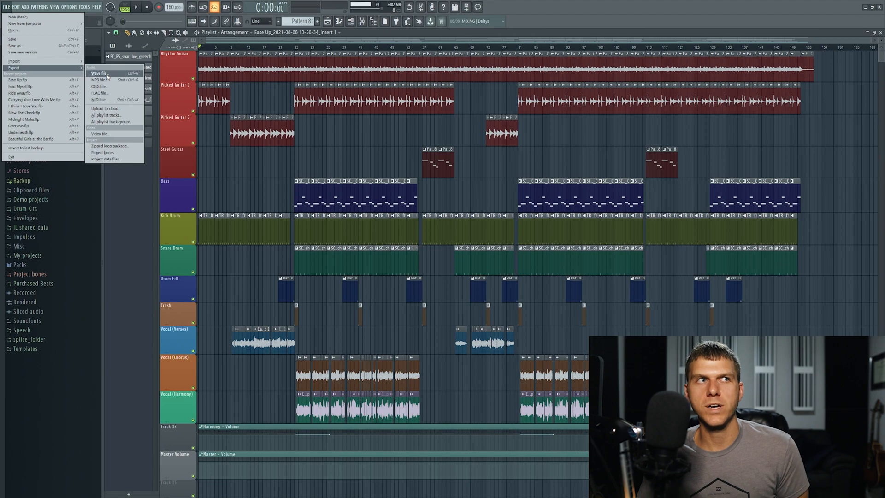
pyautogui.click(98, 73)
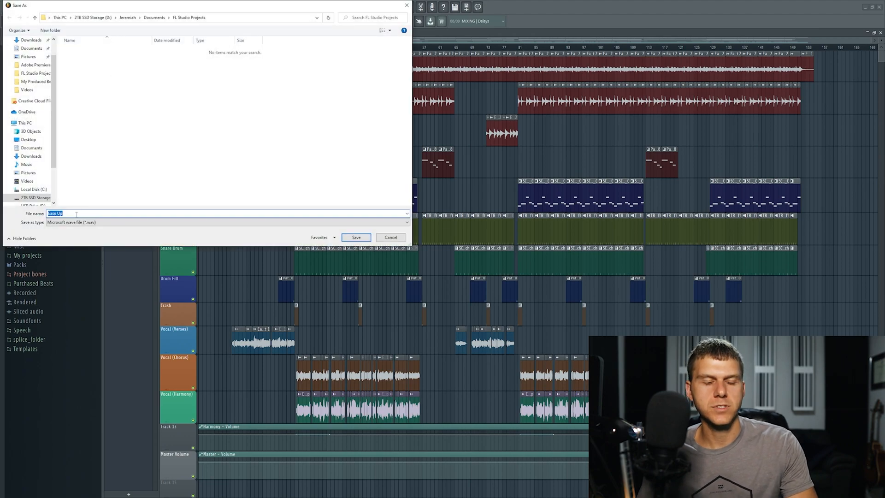
pyautogui.write('fl studio vid')
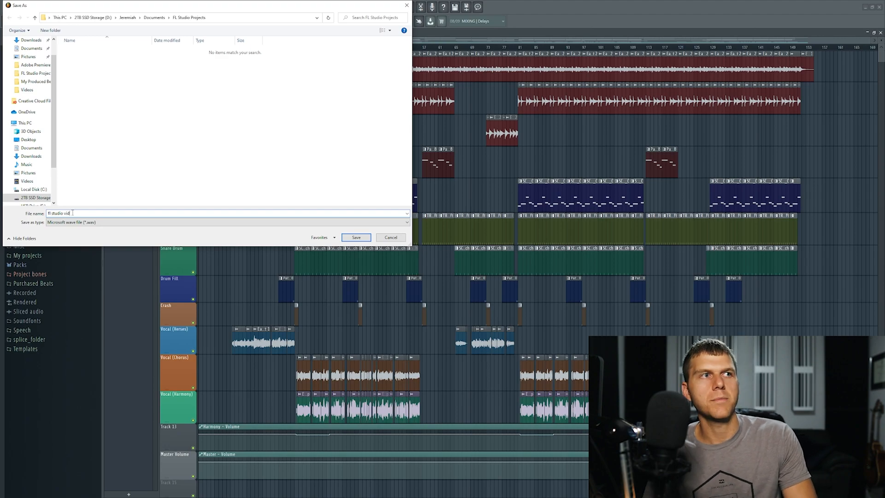
pyautogui.click(27, 139)
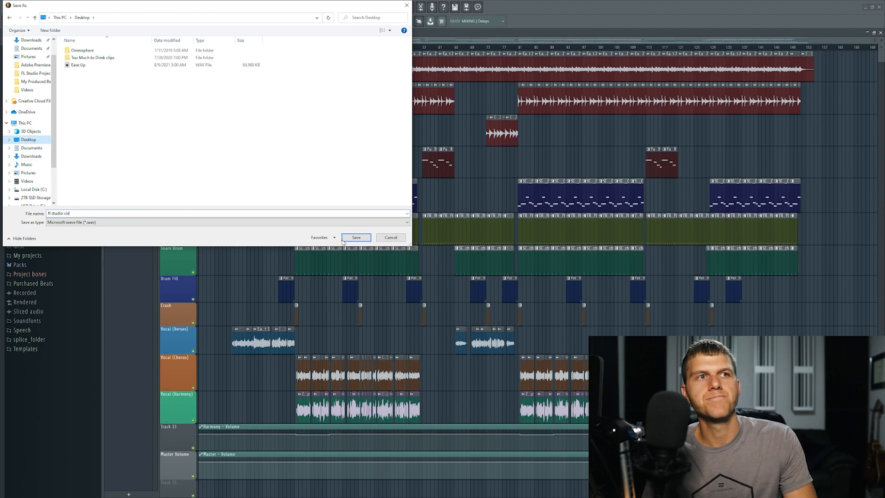
pyautogui.click(357, 237)
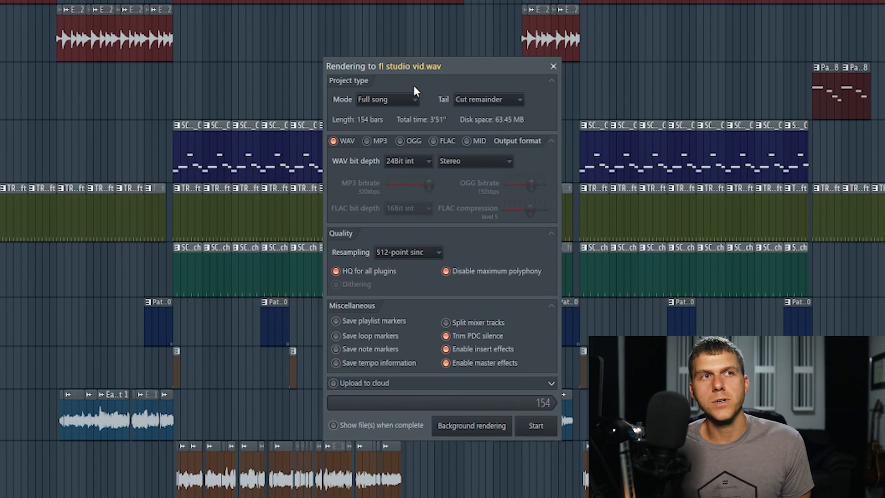
pyautogui.moveTo(400, 113)
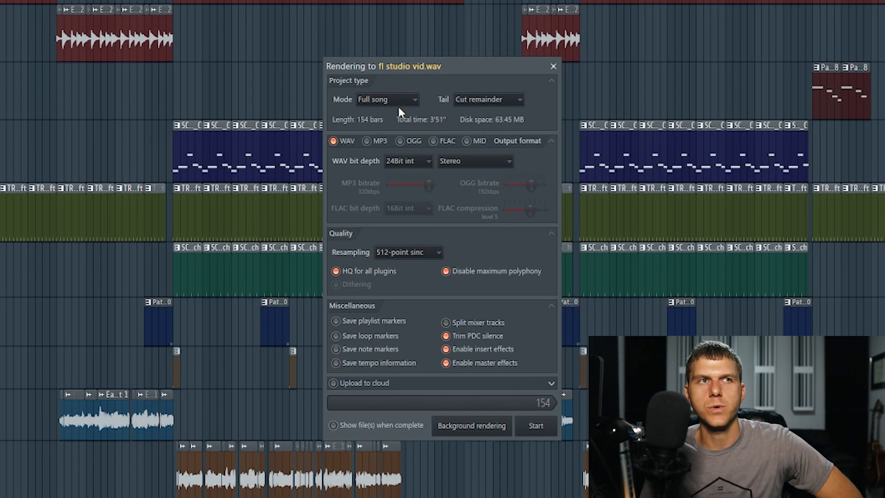
pyautogui.click(387, 100)
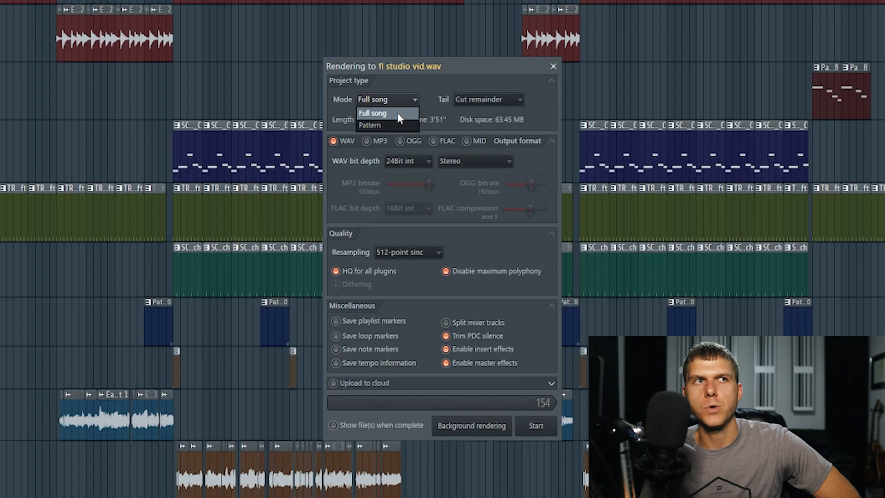
pyautogui.moveTo(398, 125)
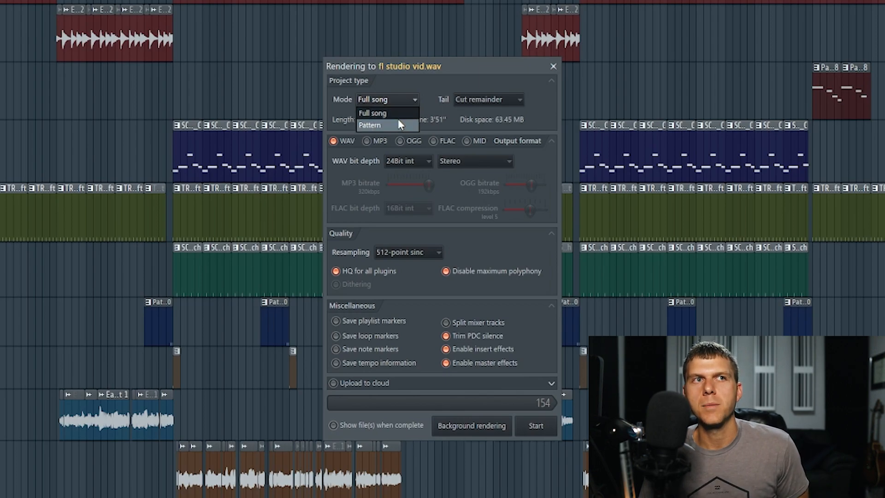
pyautogui.moveTo(387, 113)
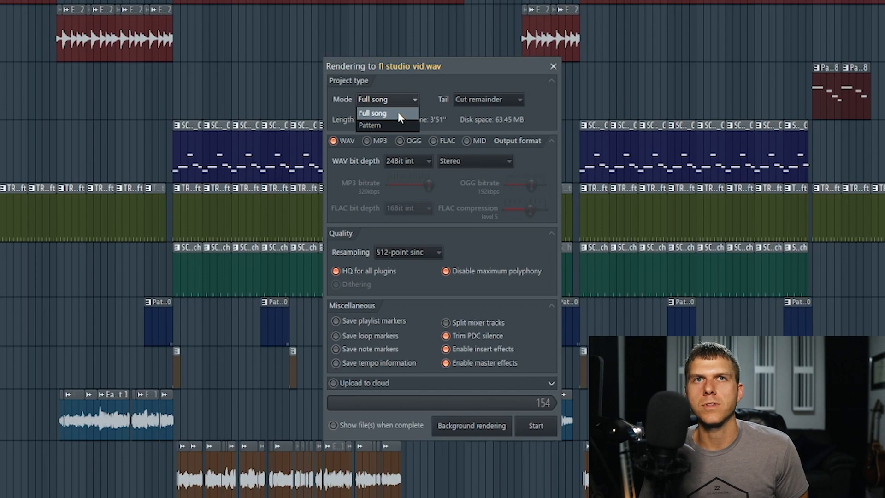
pyautogui.click(372, 113)
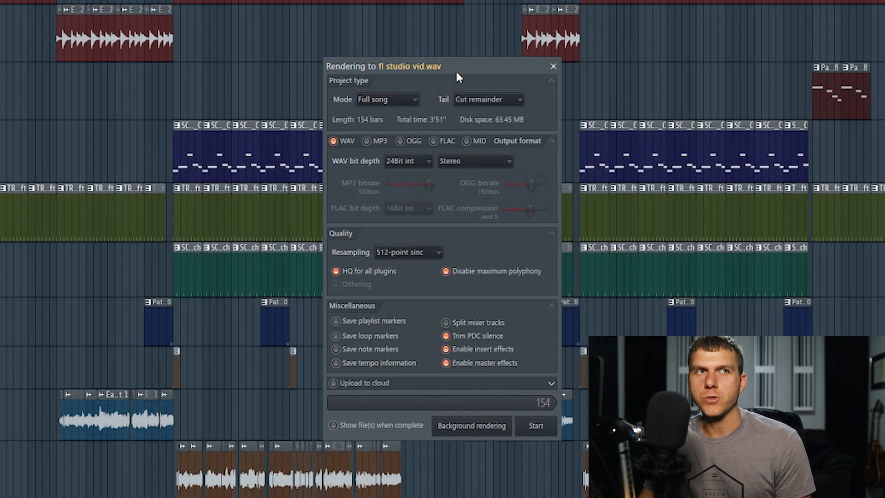
pyautogui.moveTo(456, 90)
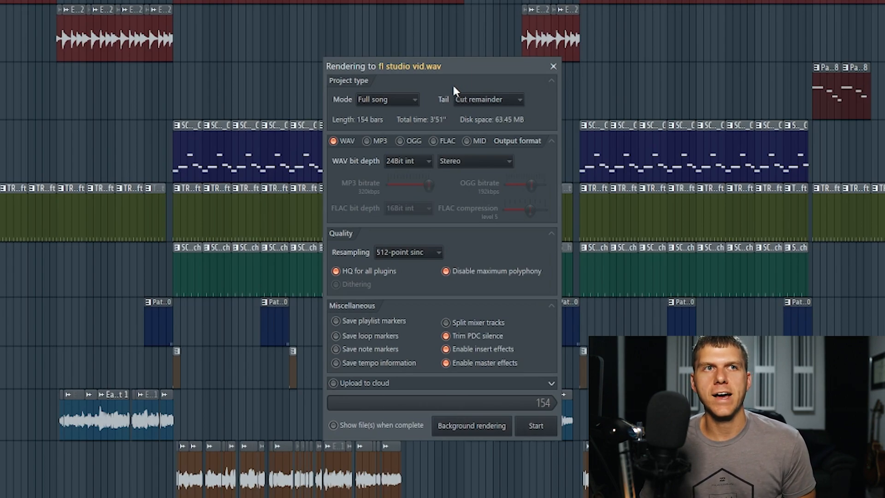
pyautogui.click(488, 99)
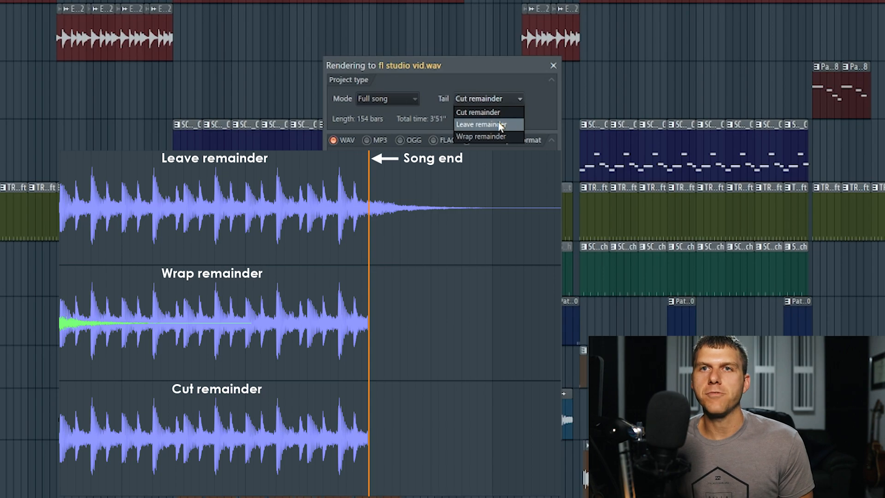
pyautogui.moveTo(498, 138)
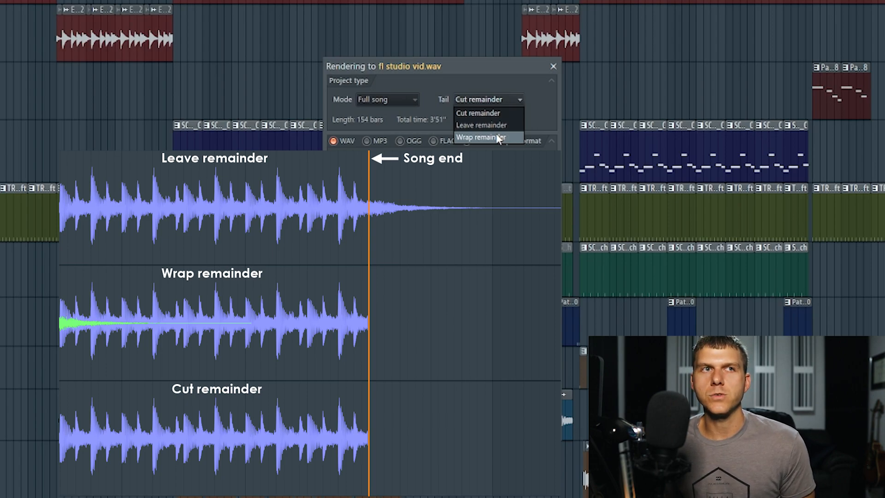
pyautogui.click(477, 112)
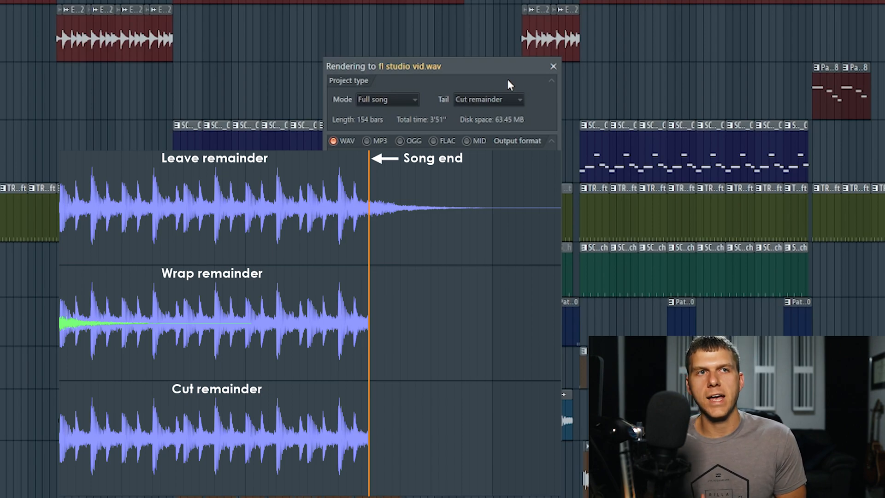
pyautogui.moveTo(507, 94)
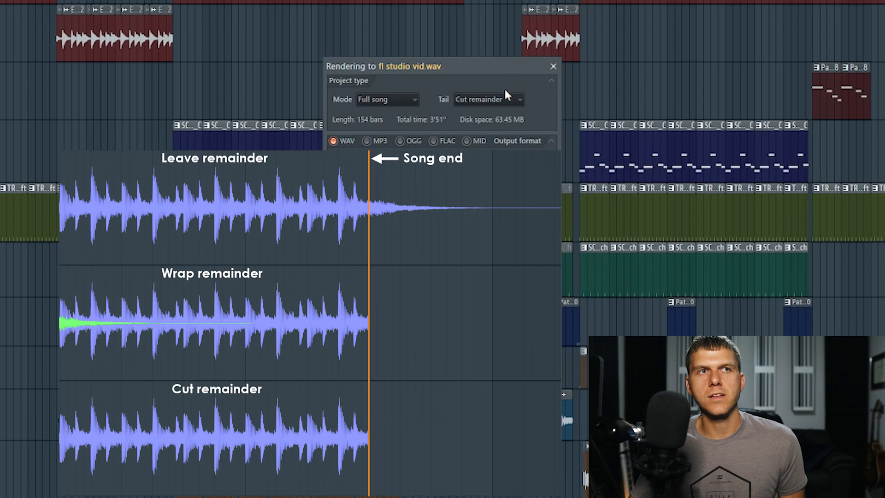
pyautogui.click(552, 66)
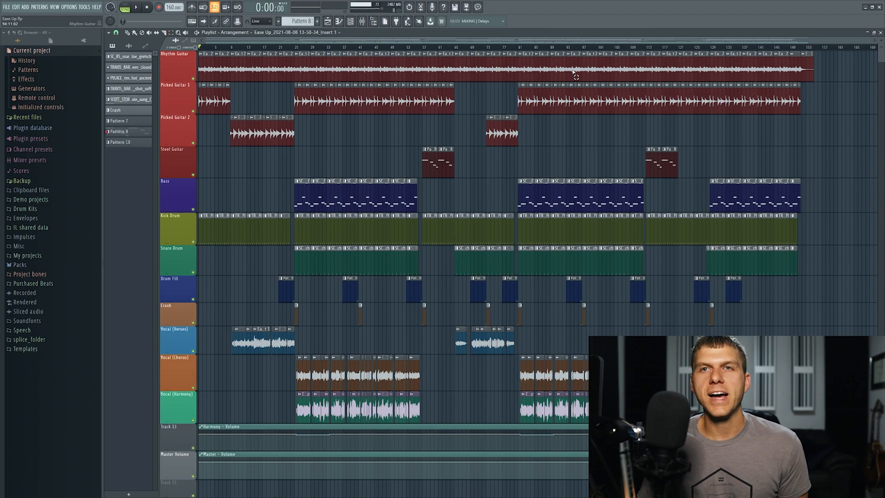
pyautogui.moveTo(353, 65)
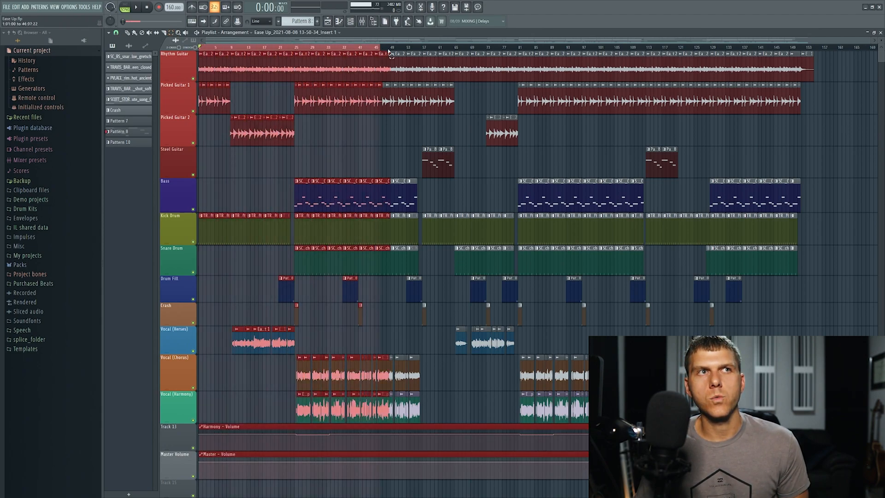
# Scroll the playlist right along the arrangement timeline.
pyautogui.hscroll(3)
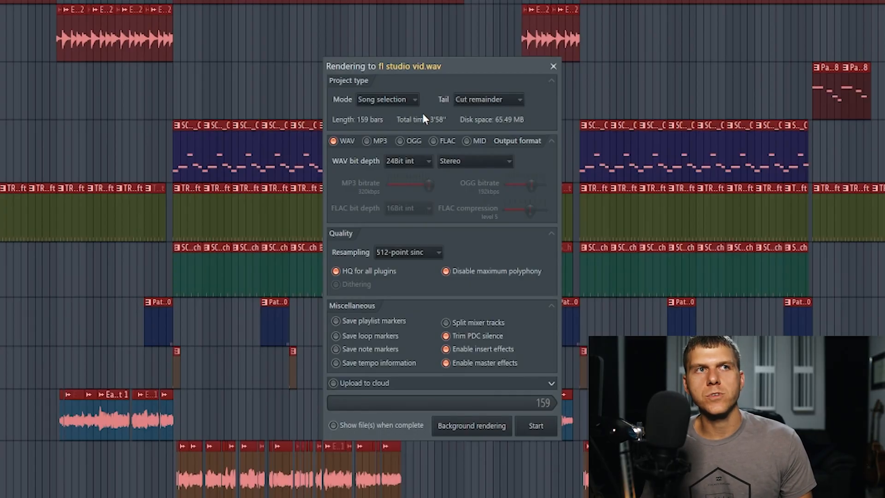
pyautogui.moveTo(407, 105)
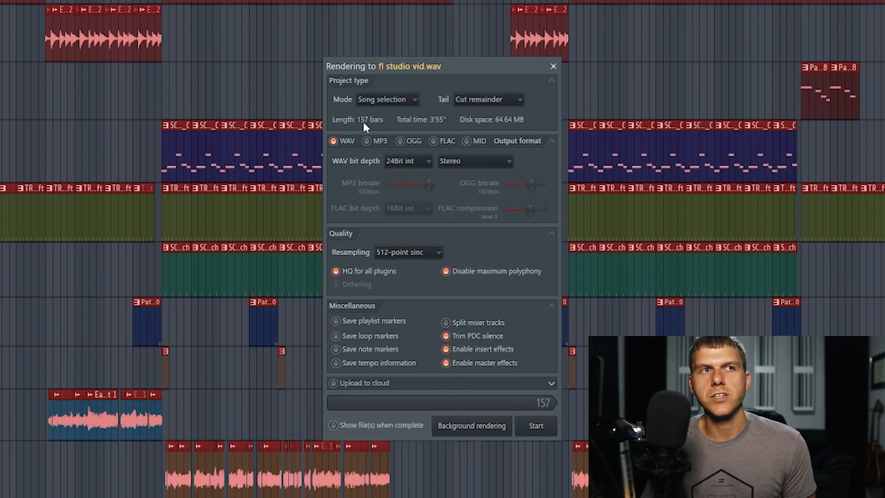
pyautogui.moveTo(361, 127)
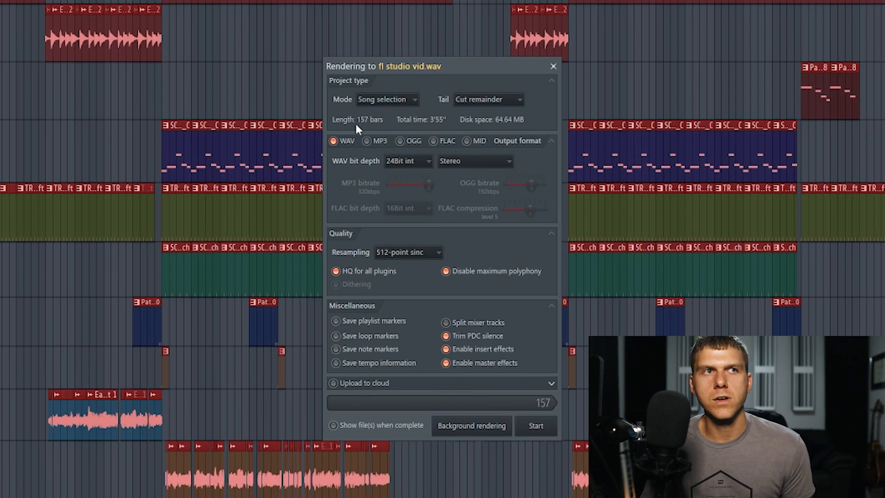
pyautogui.moveTo(409, 129)
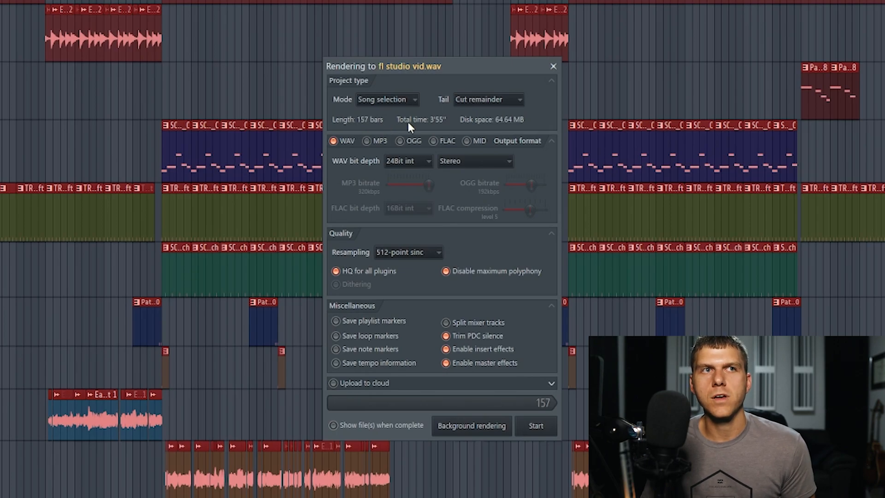
pyautogui.moveTo(491, 125)
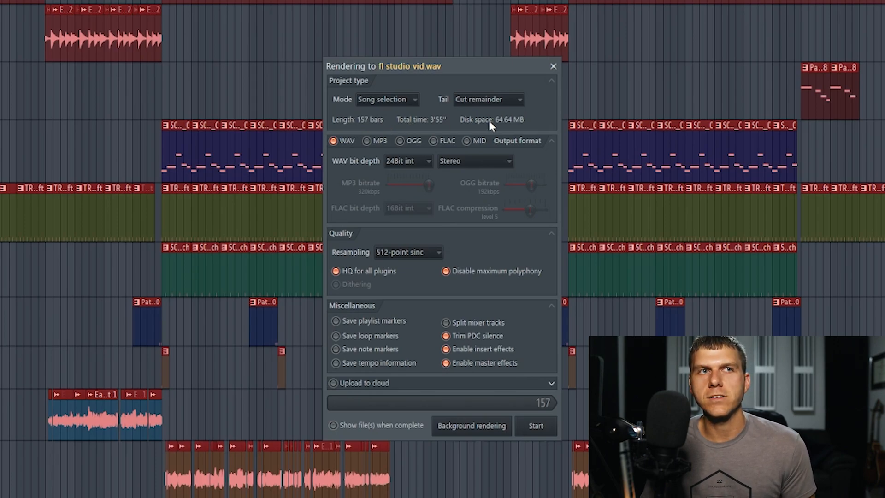
pyautogui.moveTo(358, 130)
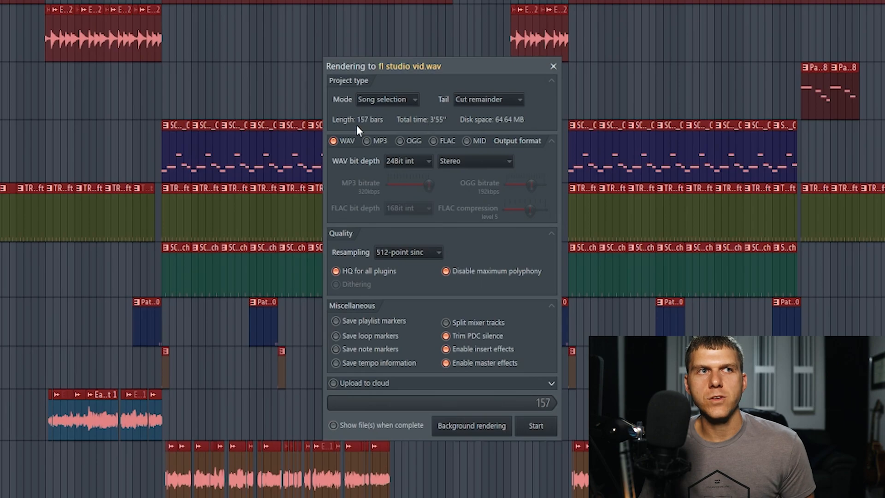
pyautogui.moveTo(347, 146)
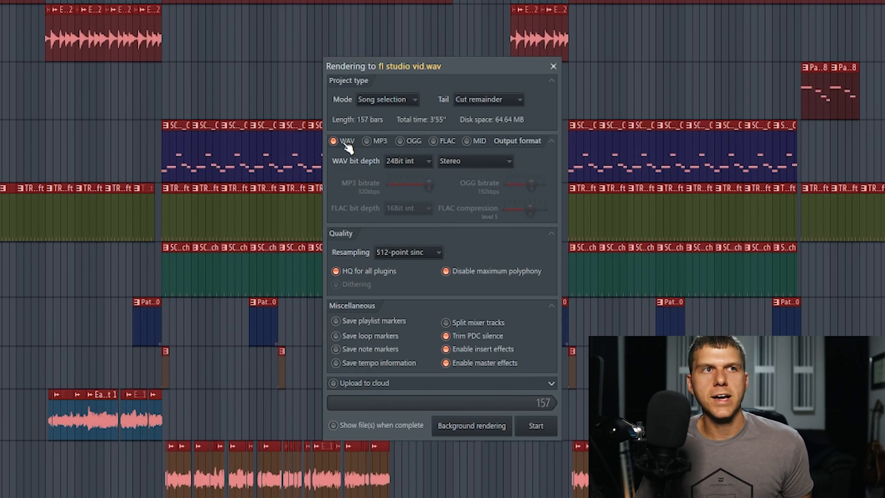
pyautogui.moveTo(373, 142)
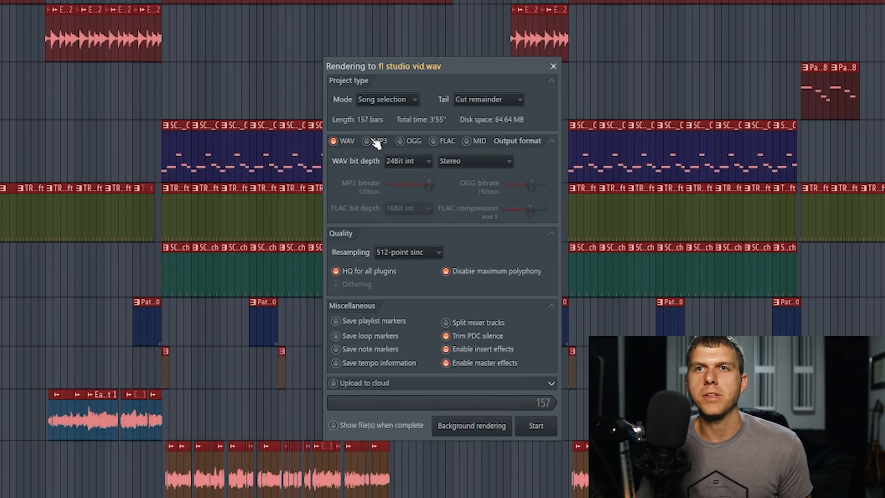
pyautogui.moveTo(343, 147)
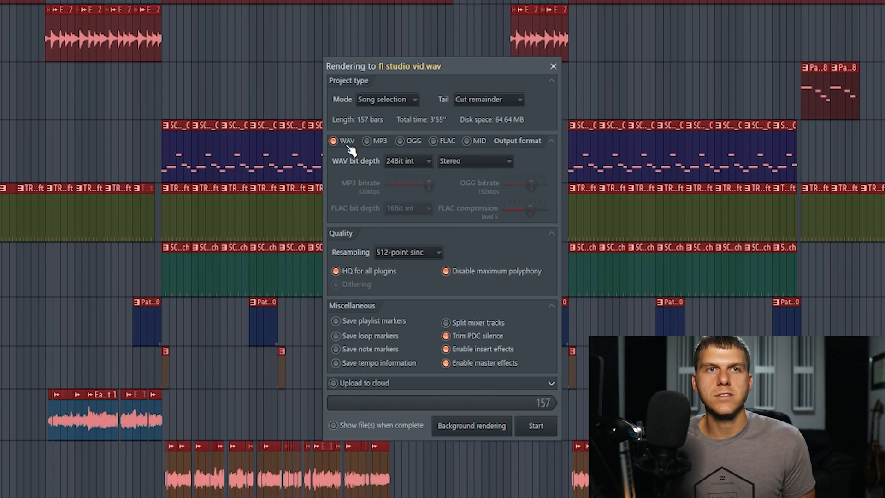
# Try MP3 output at 320 kbps, then return the render format to WAV.
pyautogui.click(367, 141)
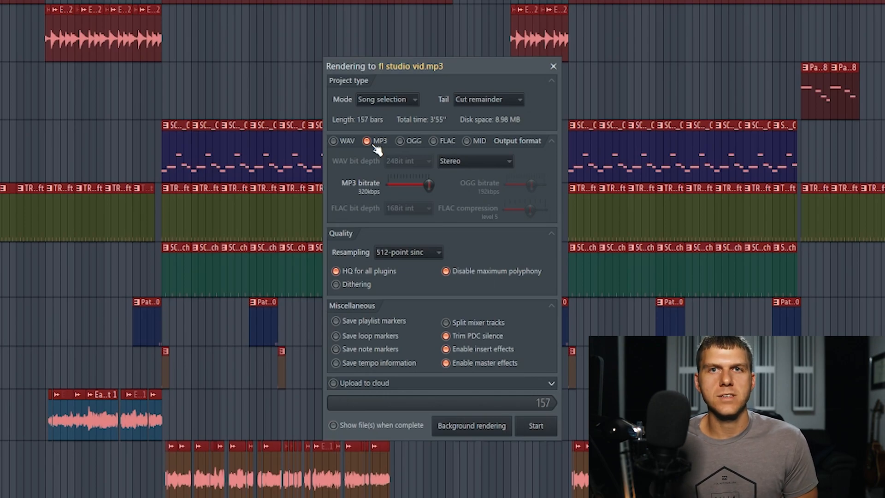
pyautogui.moveTo(387, 203)
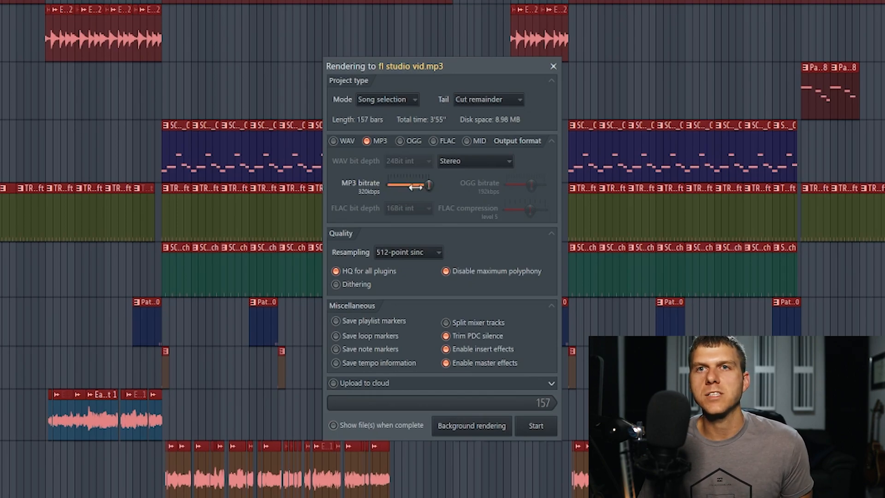
pyautogui.click(334, 141)
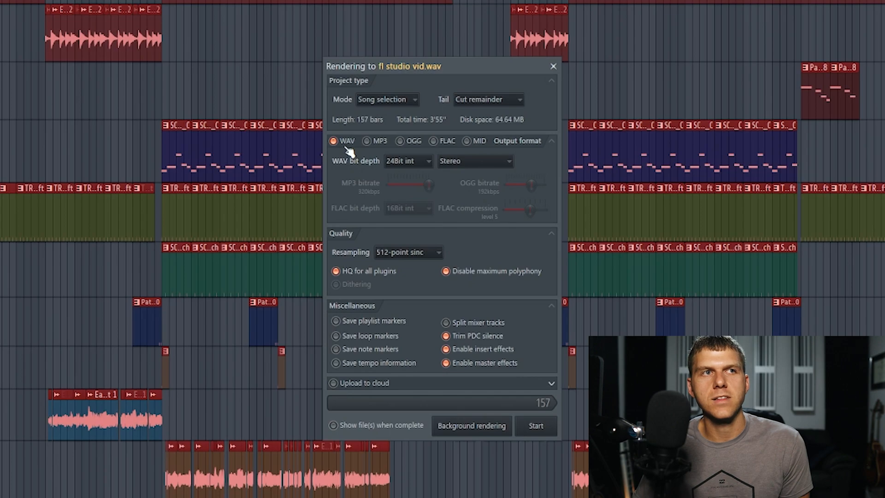
pyautogui.moveTo(401, 169)
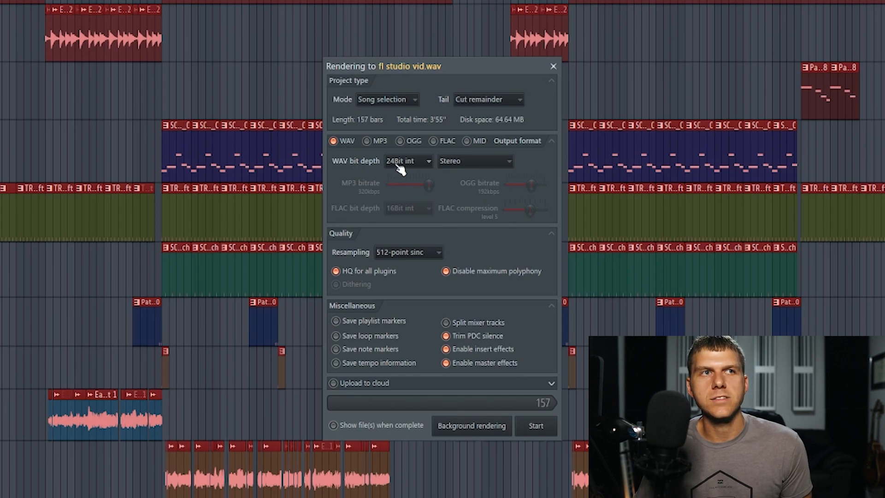
pyautogui.click(408, 161)
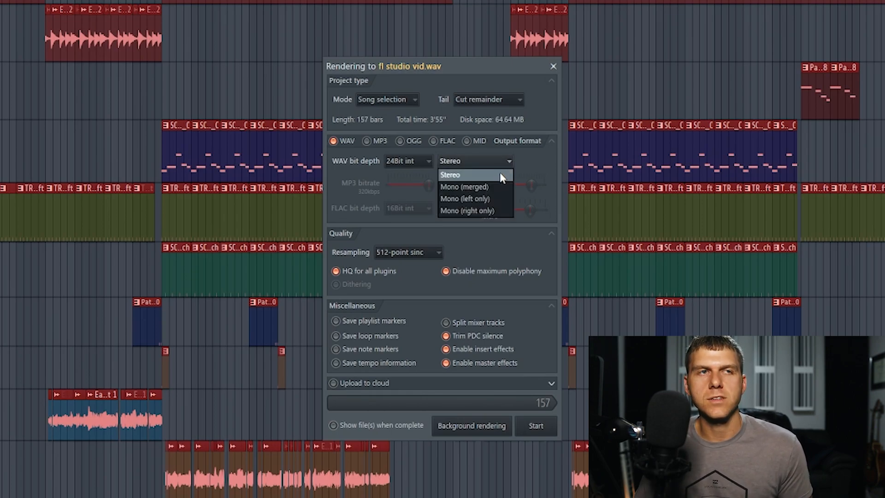
pyautogui.click(450, 175)
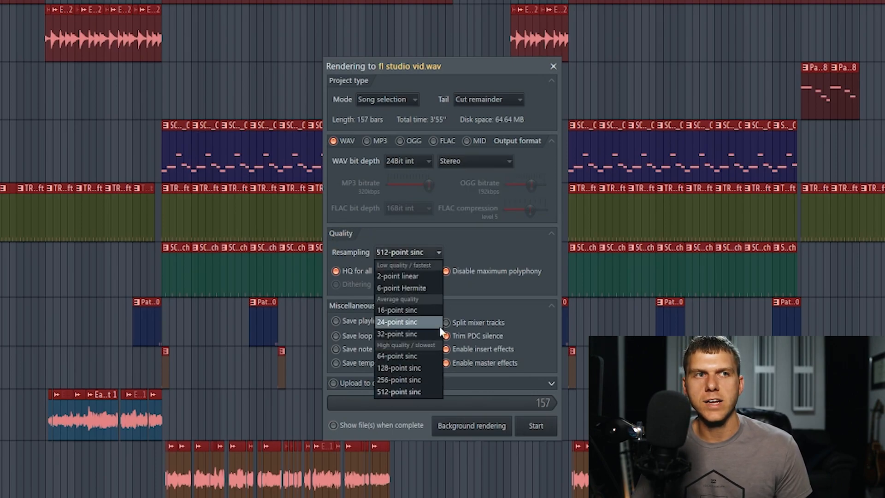
pyautogui.moveTo(416, 392)
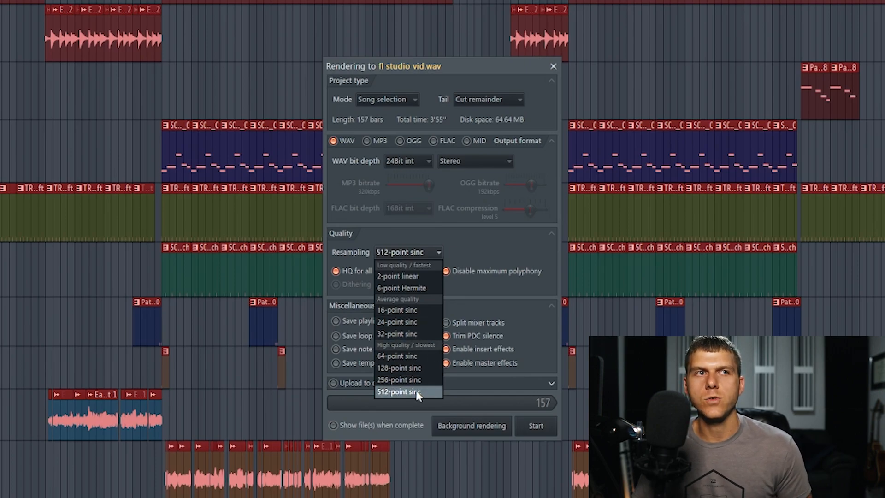
pyautogui.click(400, 392)
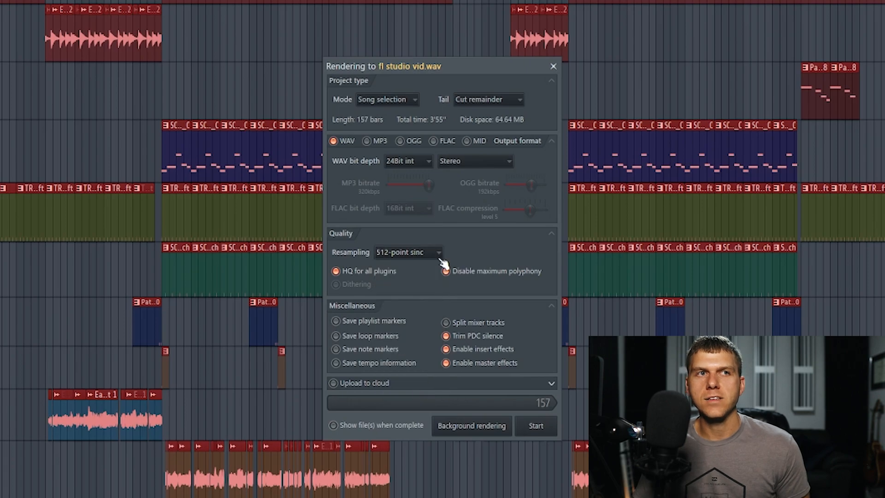
pyautogui.moveTo(435, 241)
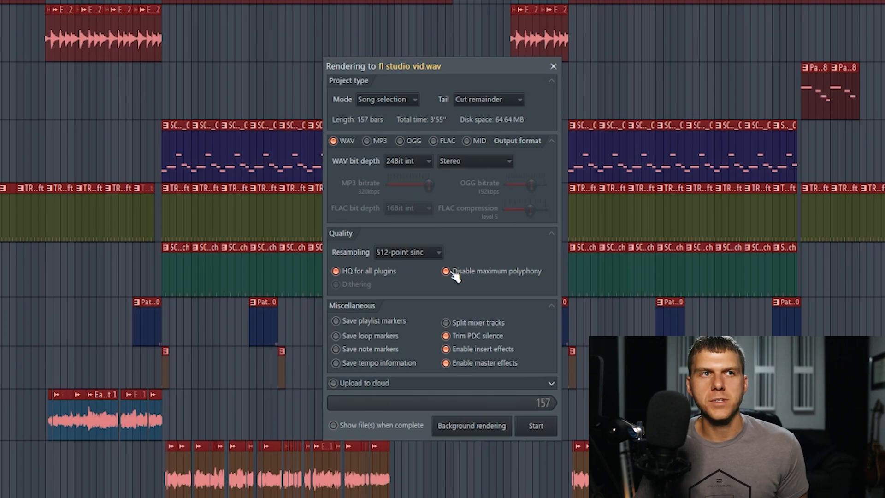
pyautogui.moveTo(469, 257)
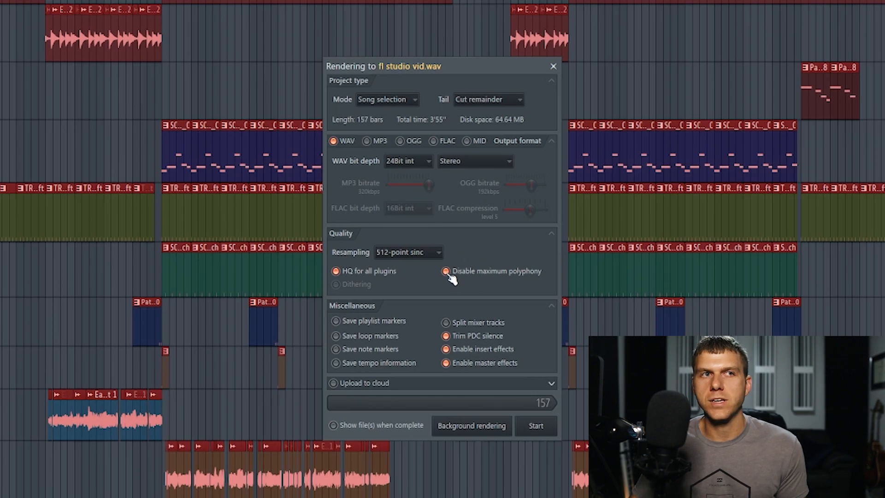
pyautogui.moveTo(347, 291)
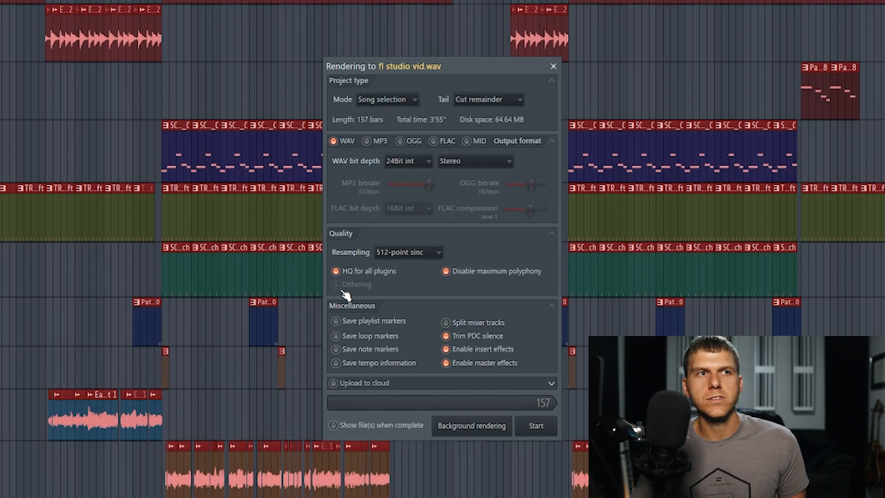
# Add MP3 alongside WAV and keep the WAV bit depth at 24Bit int.
pyautogui.click(369, 141)
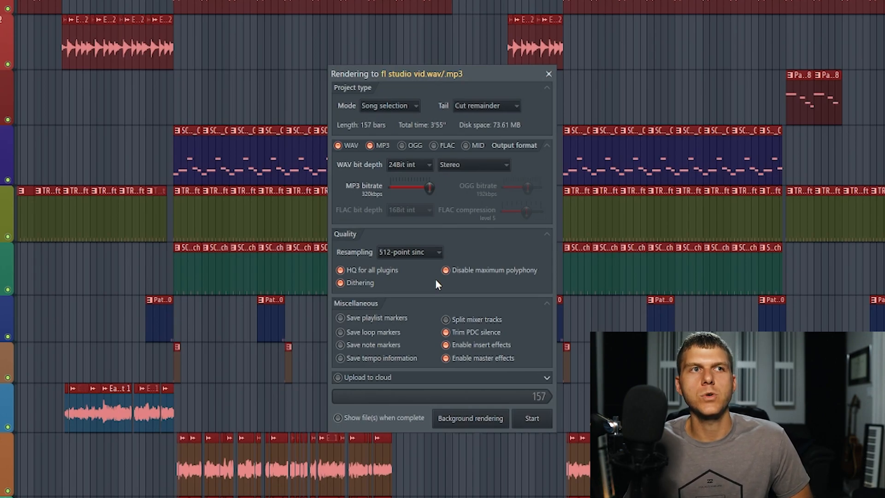
pyautogui.click(410, 165)
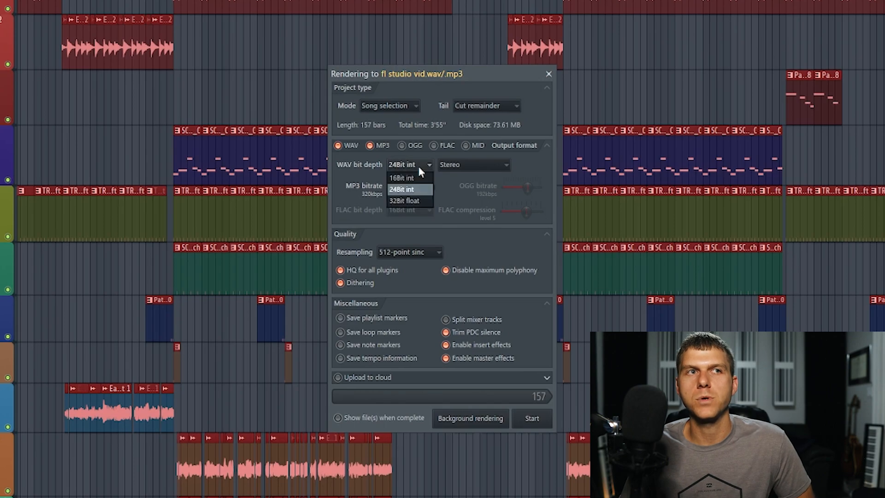
pyautogui.moveTo(413, 197)
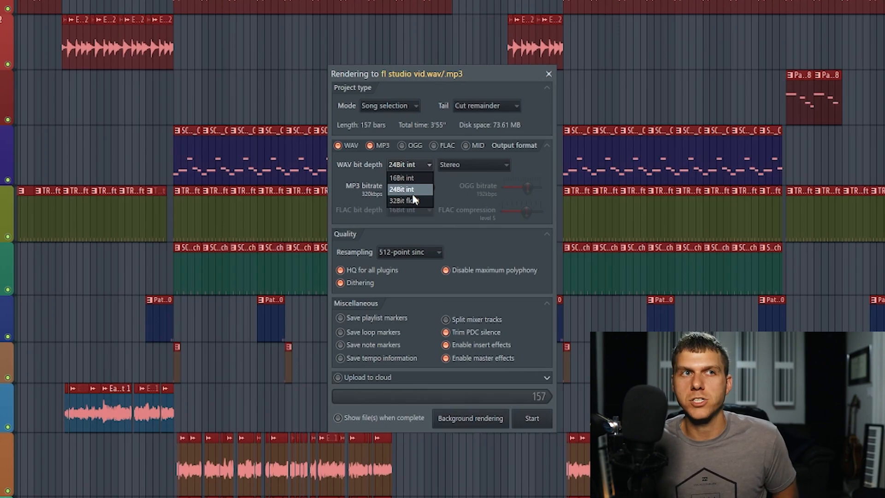
pyautogui.moveTo(405, 201)
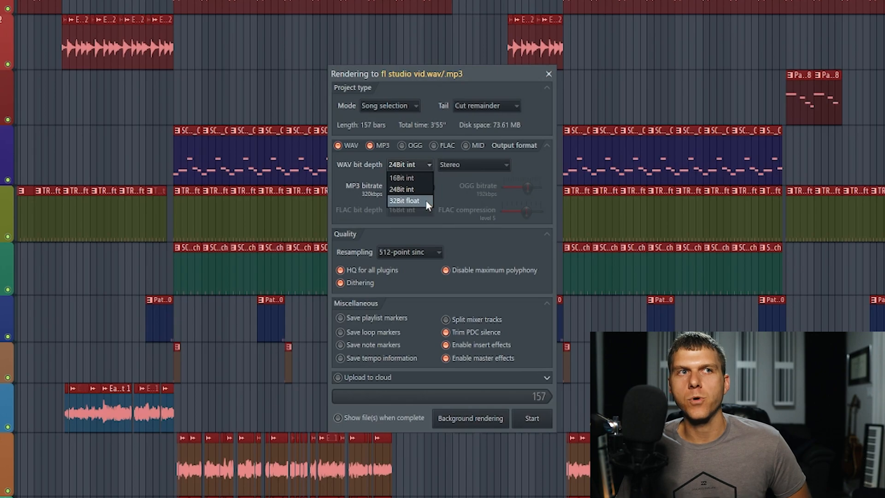
pyautogui.moveTo(402, 178)
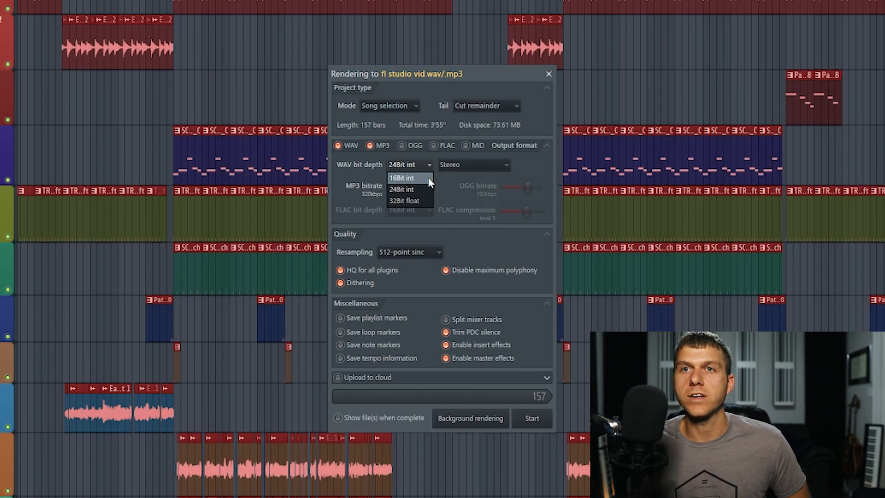
pyautogui.click(403, 189)
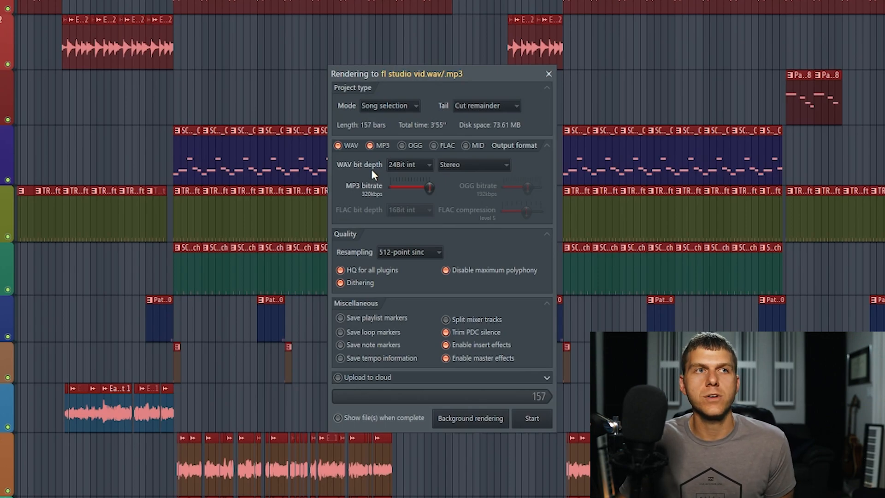
# Drop MP3 so only WAV renders, keeping the bit depth at 24Bit int.
pyautogui.click(337, 145)
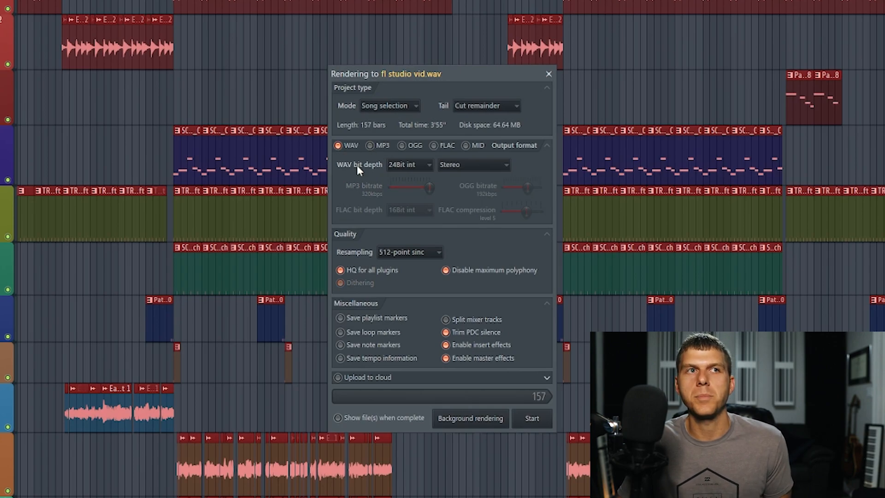
pyautogui.moveTo(374, 180)
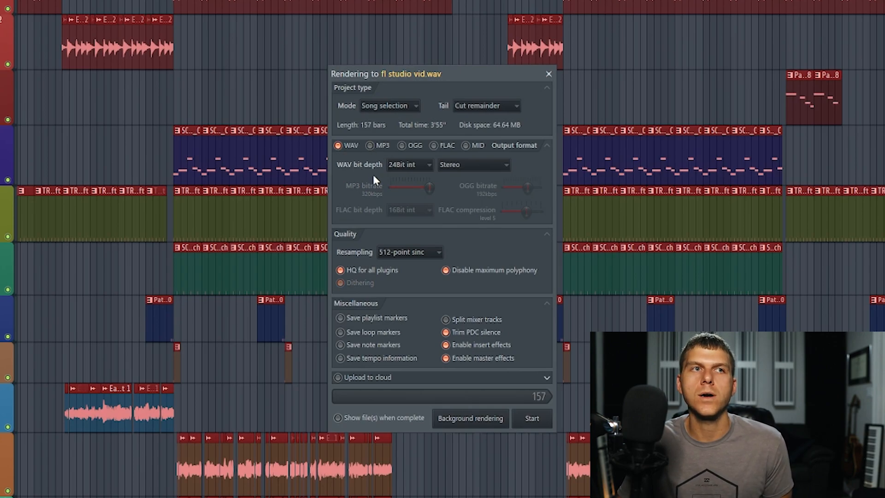
pyautogui.moveTo(382, 296)
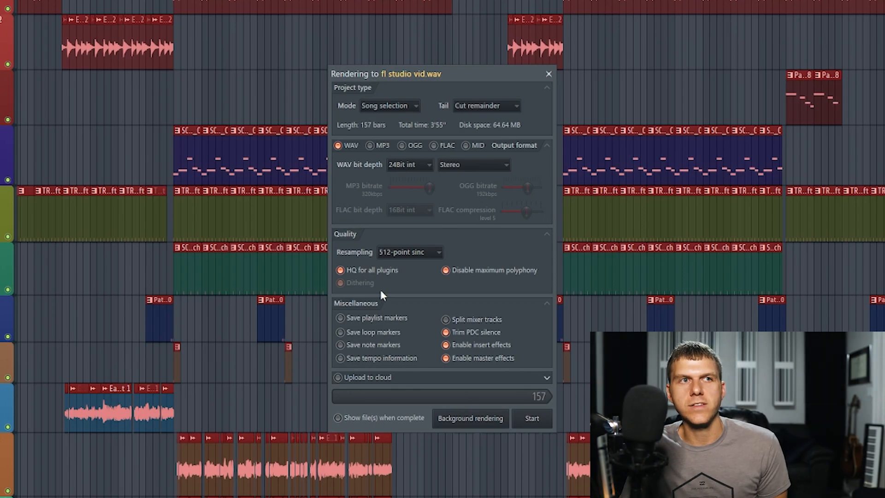
pyautogui.moveTo(362, 288)
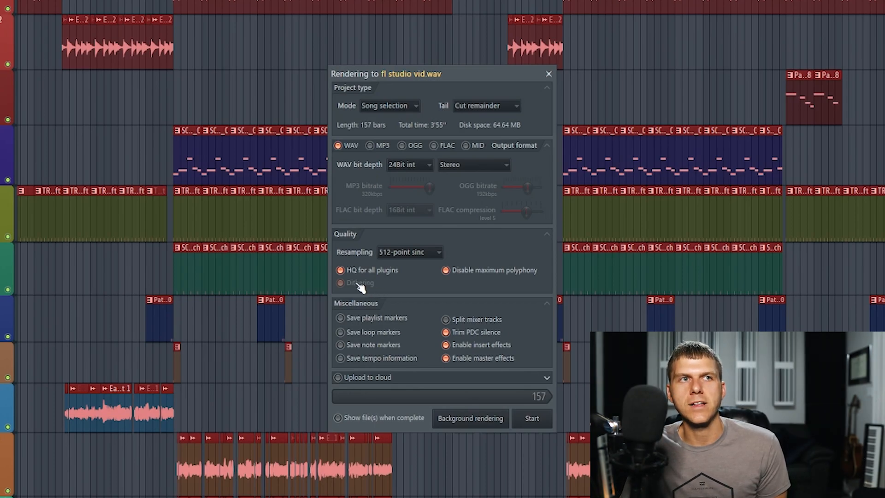
pyautogui.moveTo(350, 164)
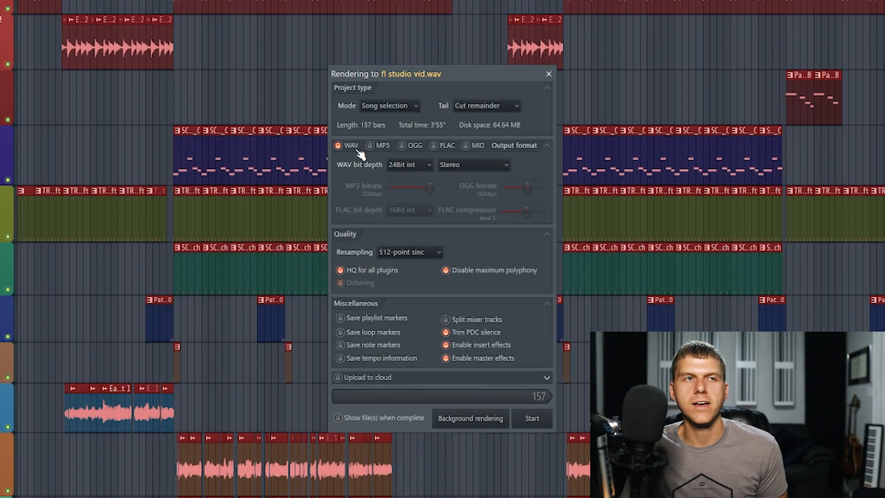
pyautogui.click(409, 164)
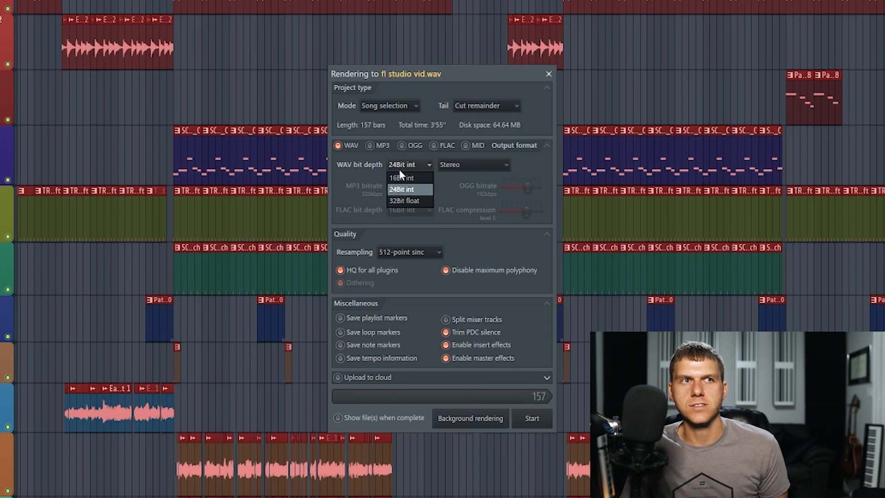
pyautogui.click(400, 178)
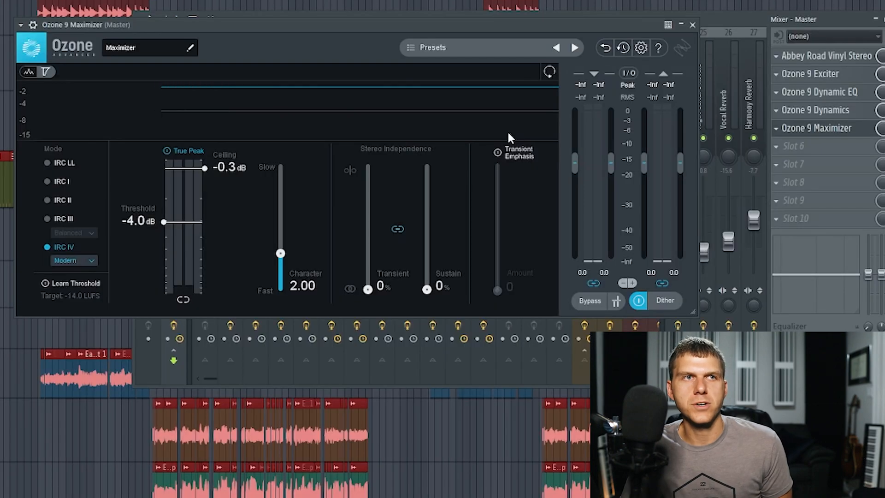
pyautogui.moveTo(587, 270)
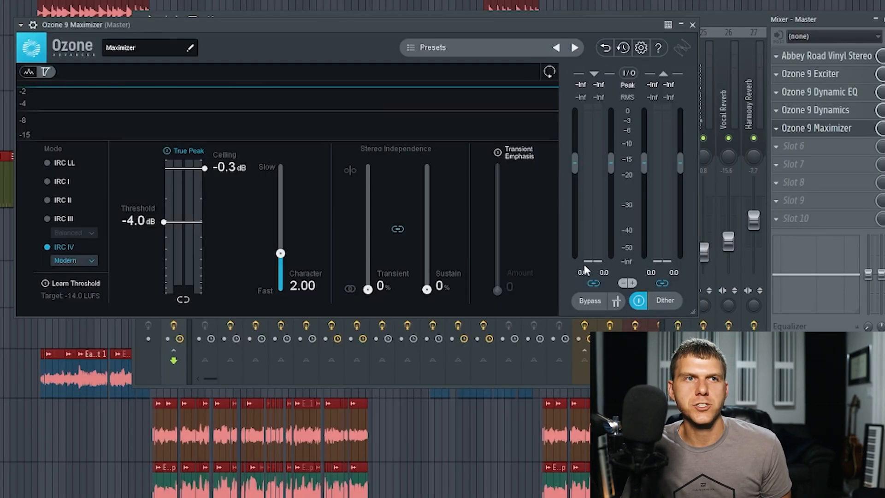
pyautogui.moveTo(675, 305)
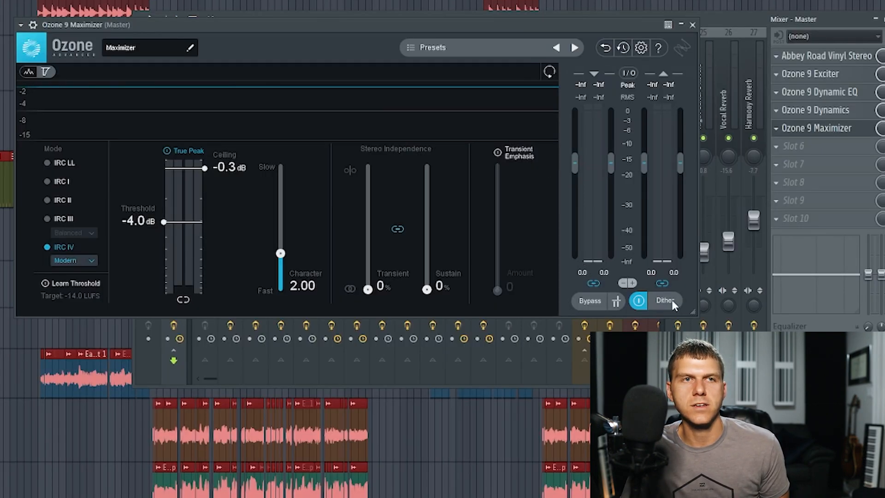
# Show Ozone 9 Maximizer's Dither panel: 24-bit, dither amount and noise shaping off.
pyautogui.click(664, 300)
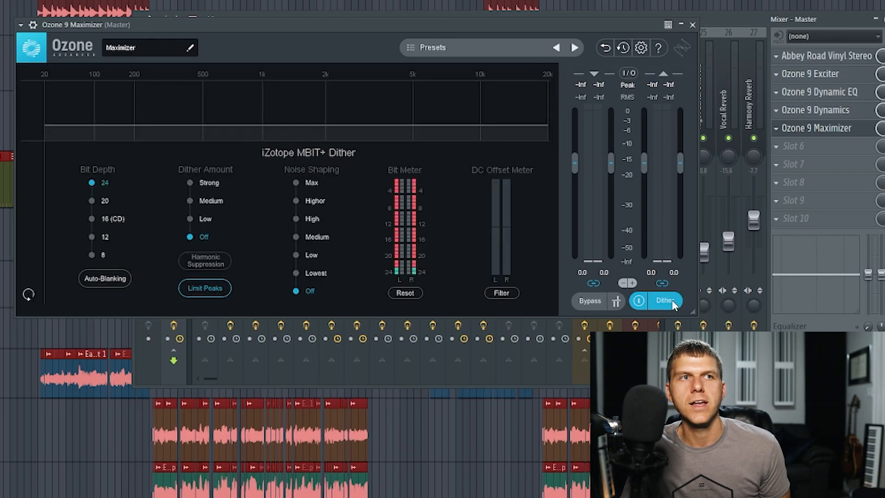
pyautogui.moveTo(163, 183)
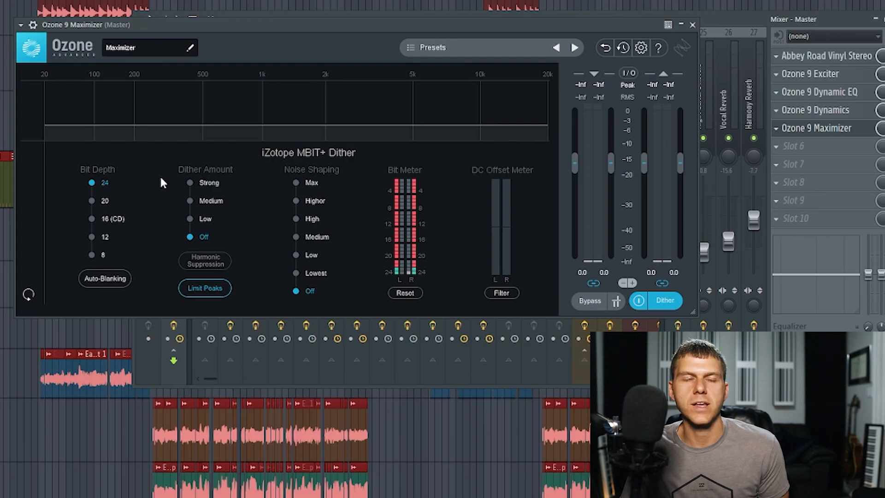
pyautogui.moveTo(685, 44)
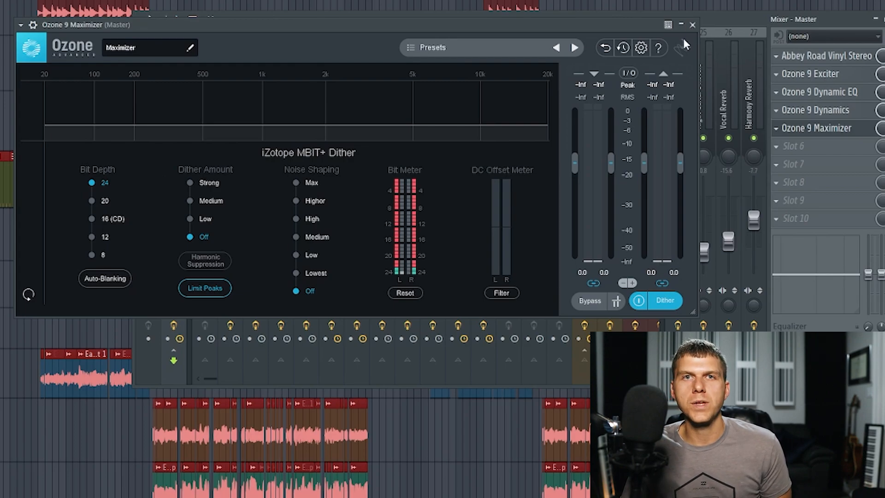
pyautogui.moveTo(556, 149)
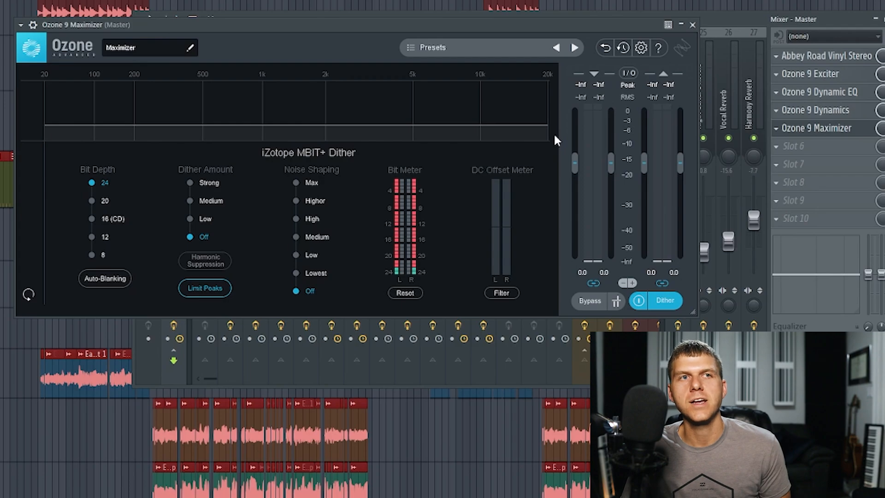
pyautogui.moveTo(558, 154)
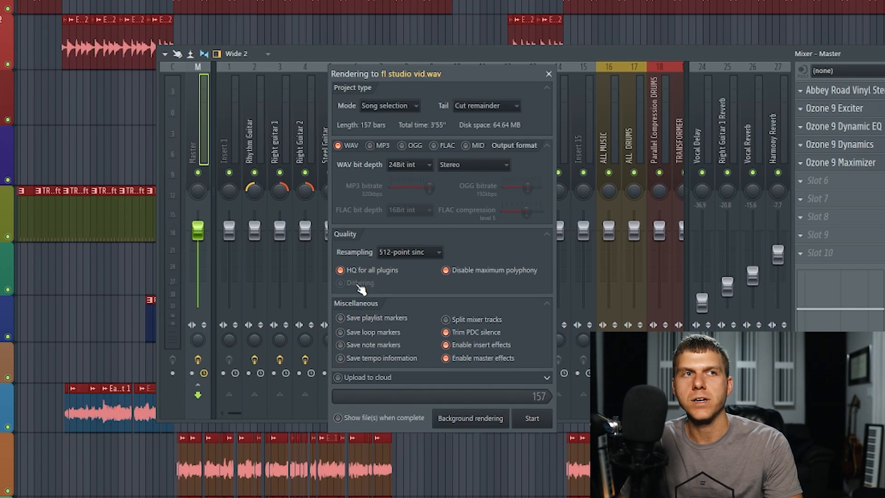
pyautogui.moveTo(379, 172)
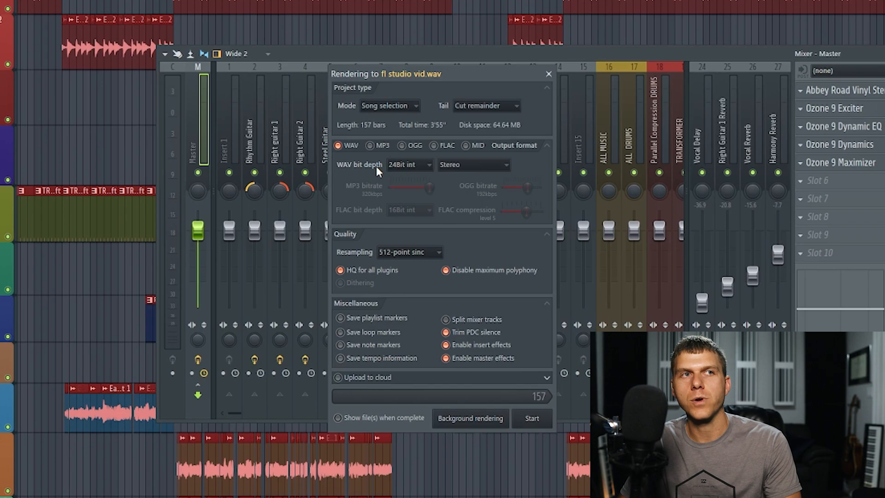
pyautogui.click(409, 165)
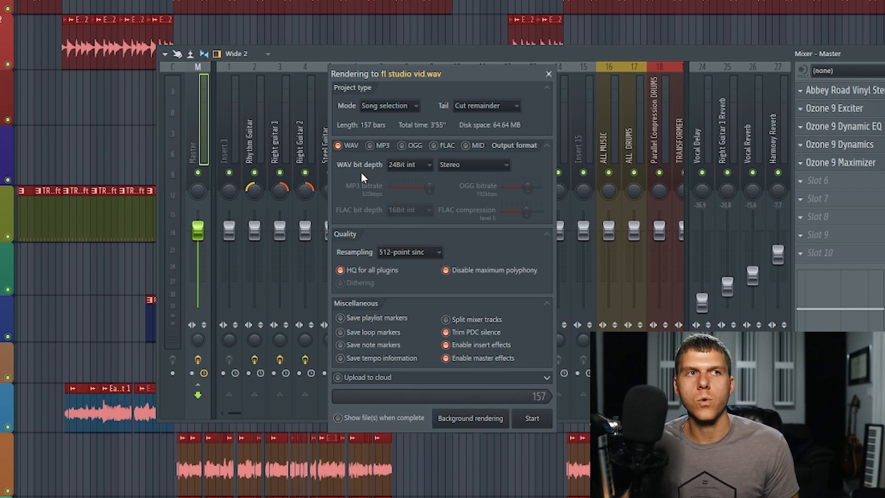
pyautogui.moveTo(364, 288)
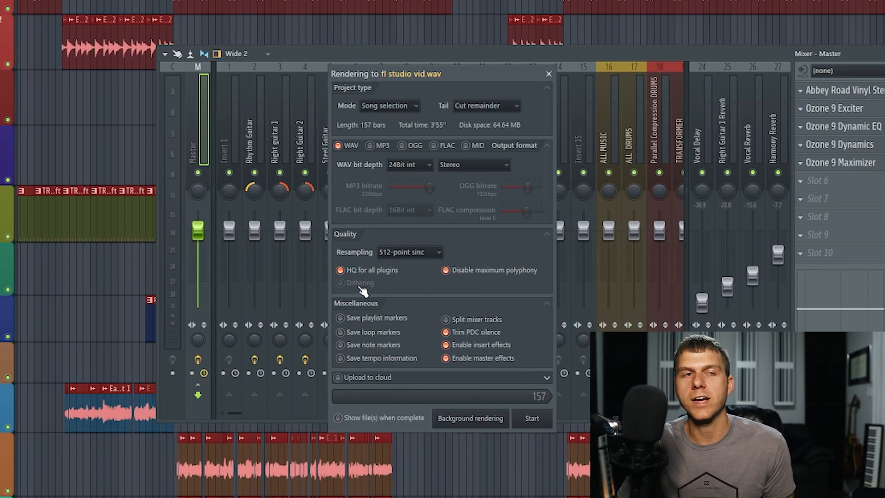
pyautogui.moveTo(397, 297)
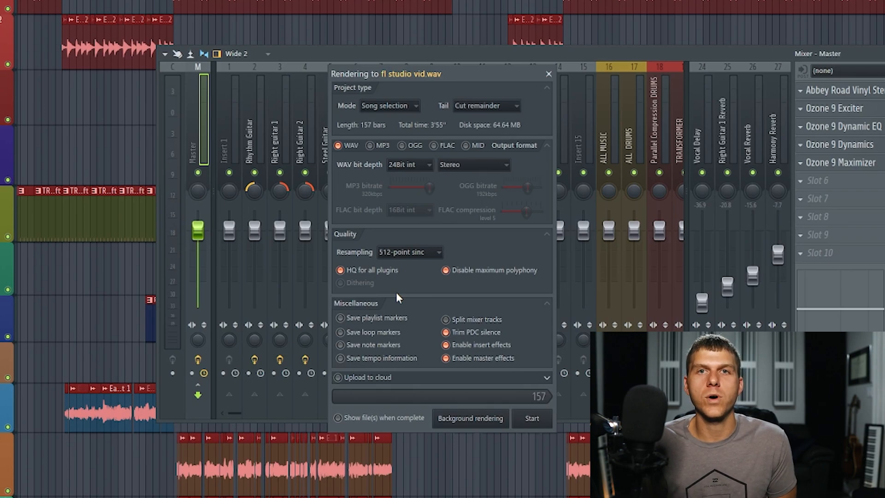
pyautogui.moveTo(420, 314)
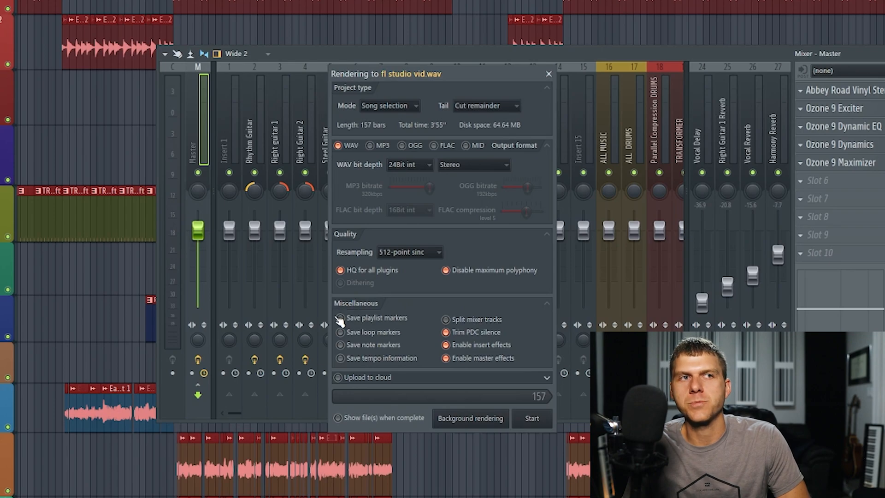
pyautogui.click(341, 317)
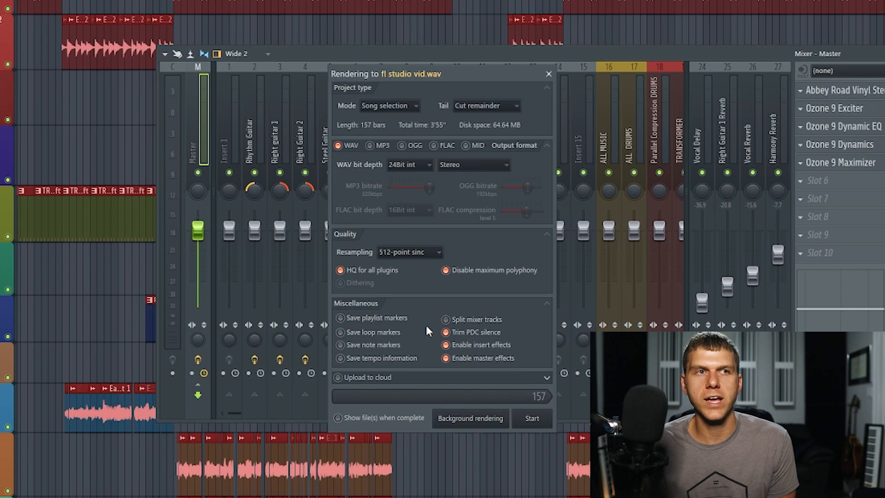
pyautogui.moveTo(463, 342)
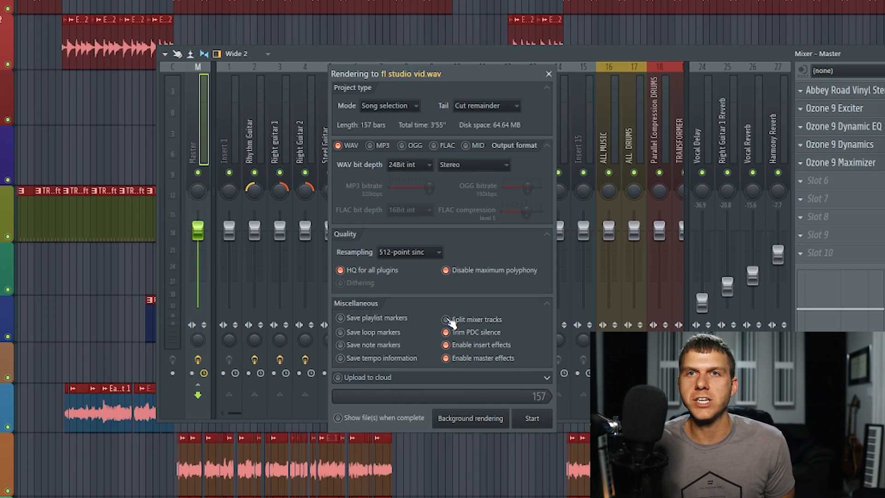
pyautogui.moveTo(373, 364)
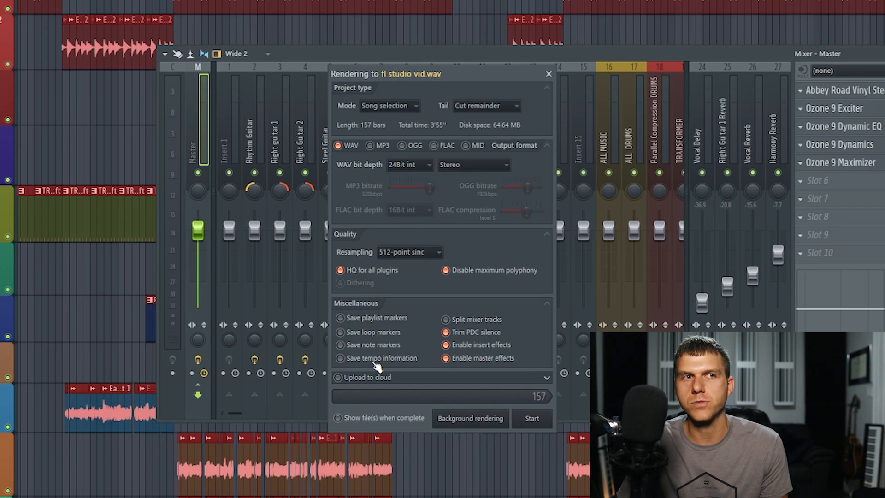
pyautogui.moveTo(346, 386)
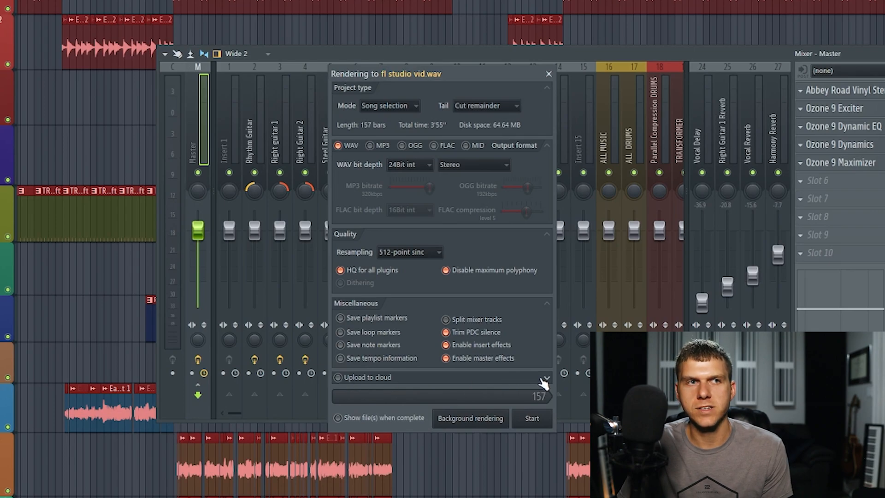
pyautogui.click(340, 377)
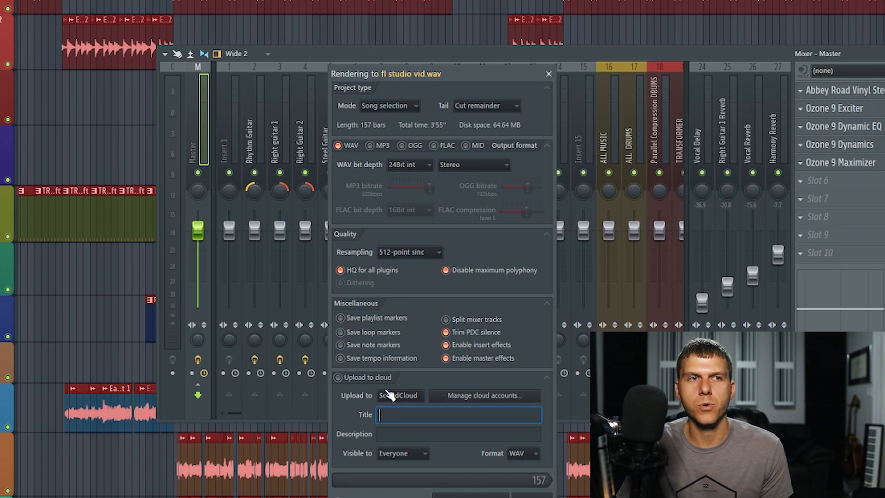
pyautogui.moveTo(353, 387)
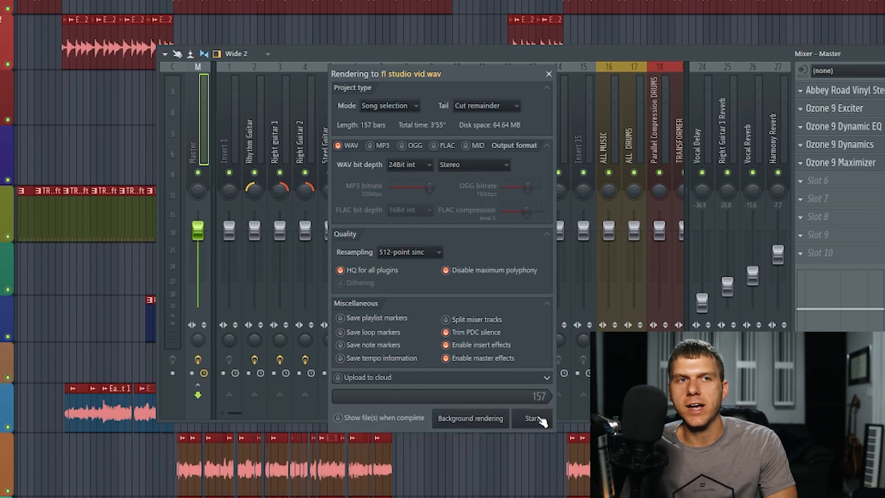
pyautogui.moveTo(486, 420)
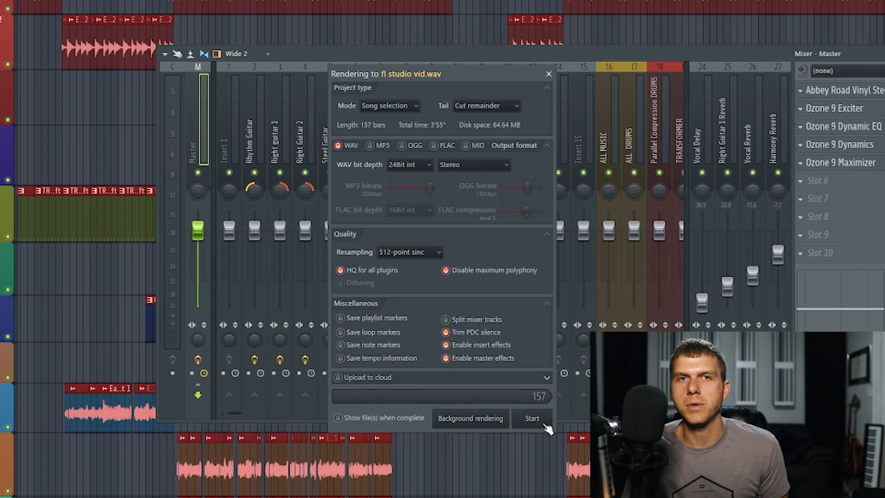
# Add MP3 at 320 kbps alongside WAV, needing 73.61 MB.
pyautogui.click(531, 418)
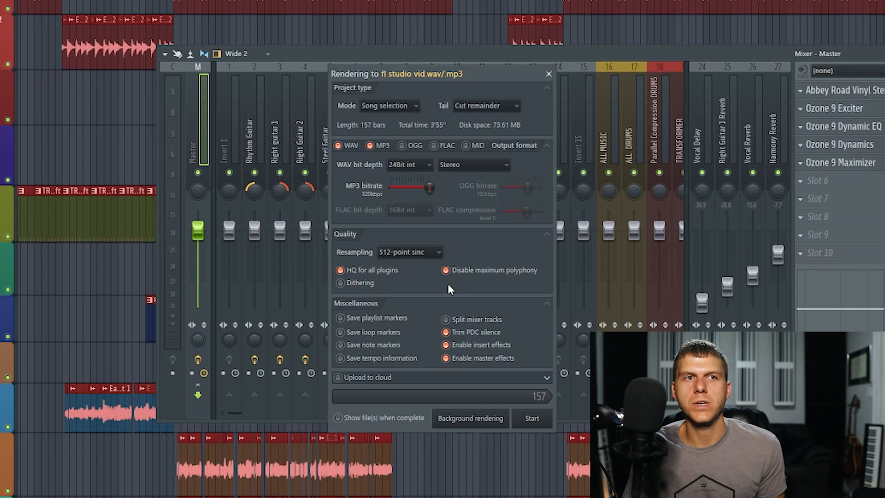
pyautogui.moveTo(528, 406)
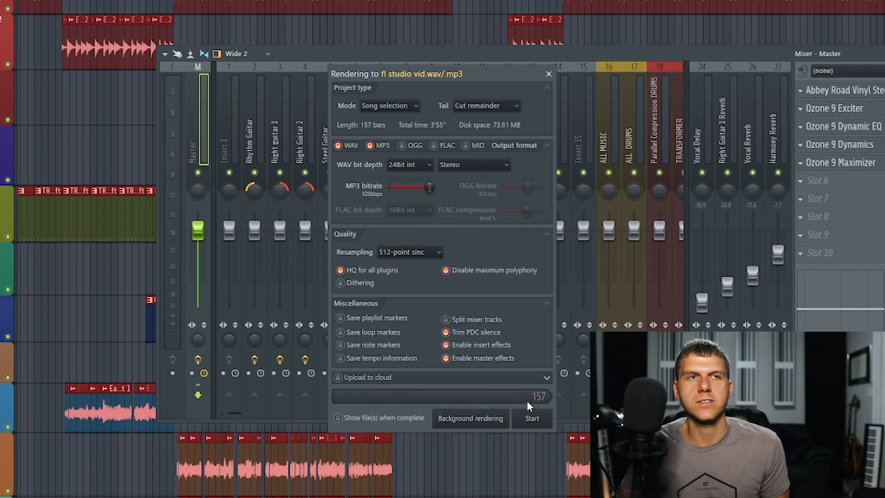